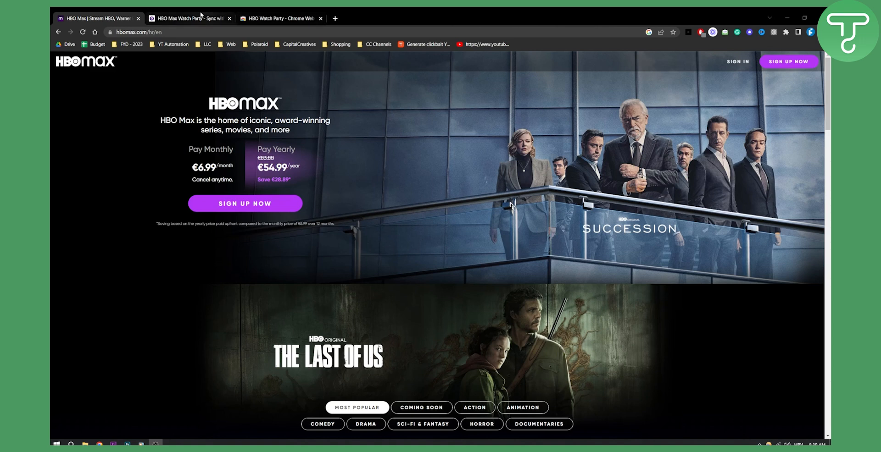
Bring the hbomaxwatchparty.com homepage into focus from its browser tab
left_click(188, 18)
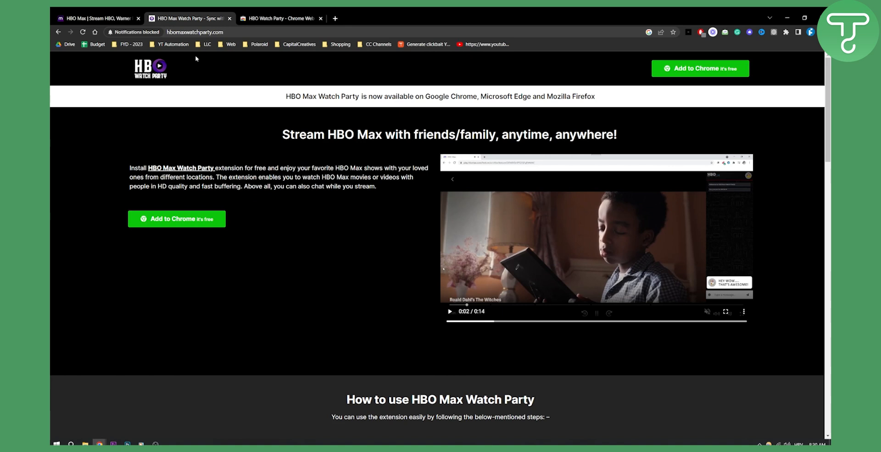
mouse_move(280, 145)
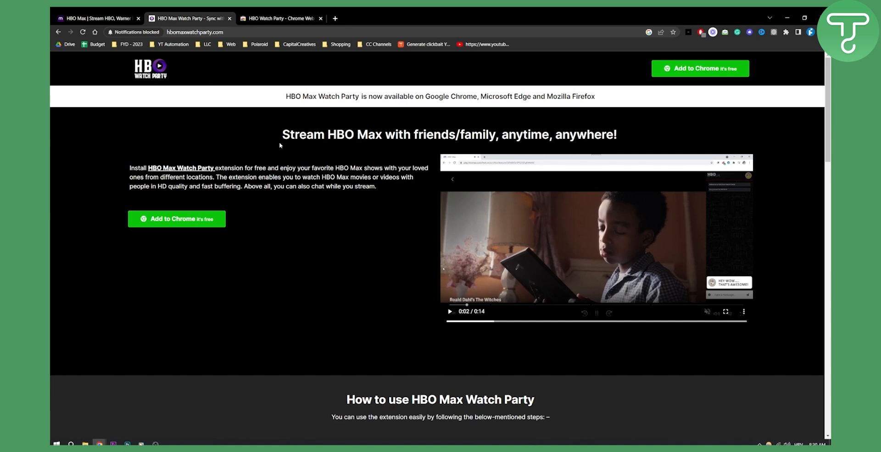
mouse_move(280, 145)
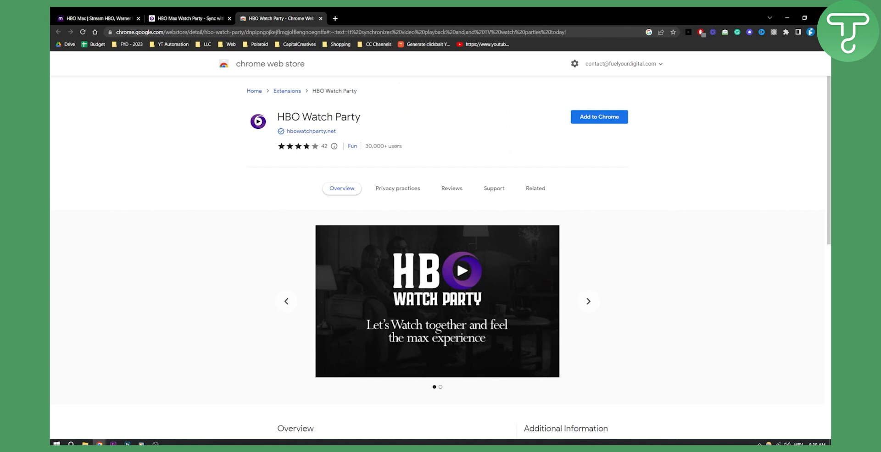
mouse_move(553, 110)
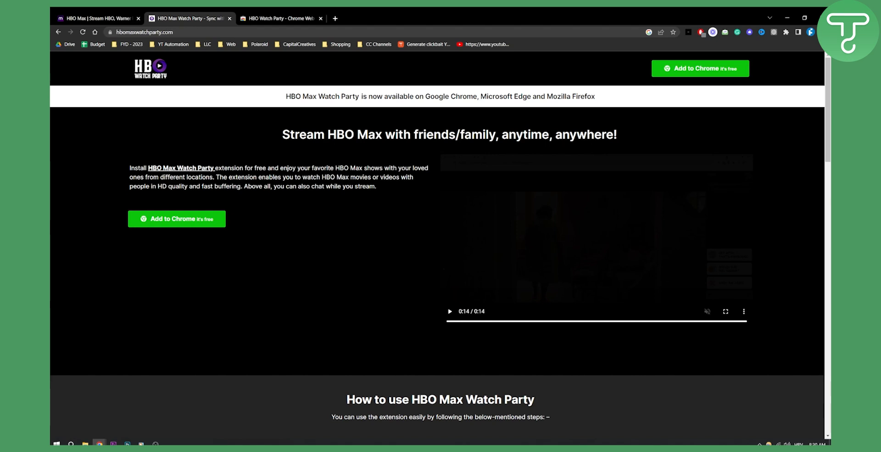
mouse_move(354, 163)
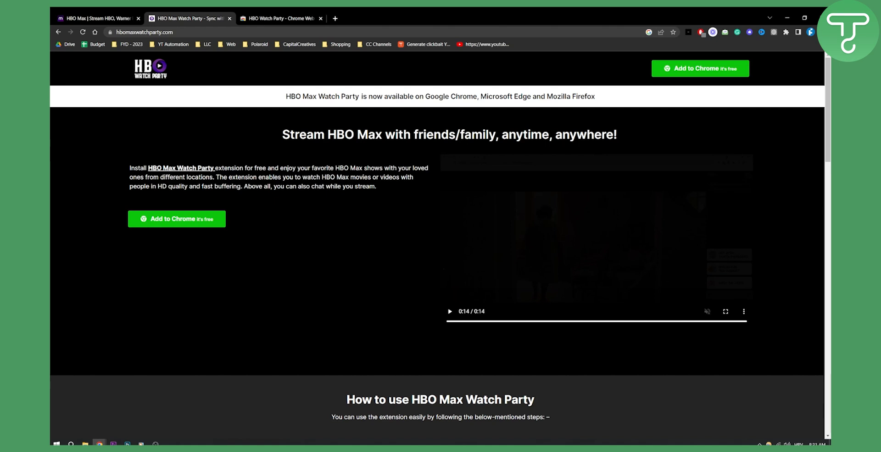
Scroll past the How to use steps down to the Exclusive Features list
scroll("down", 3)
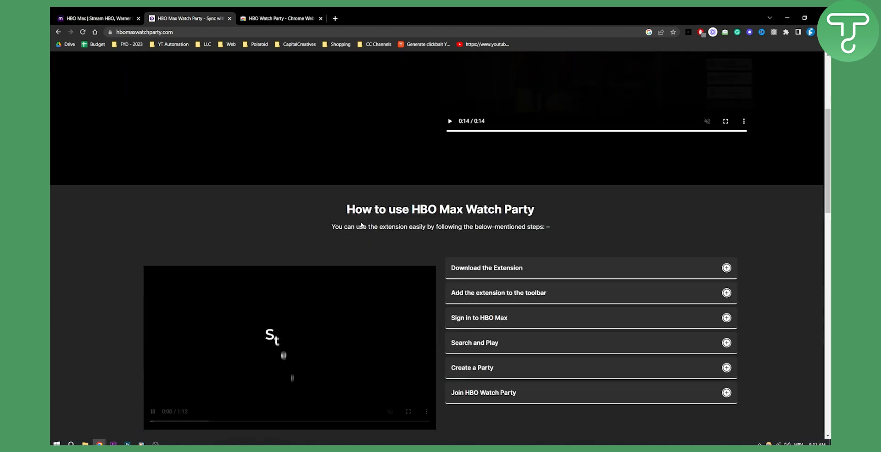
scroll("down", 3)
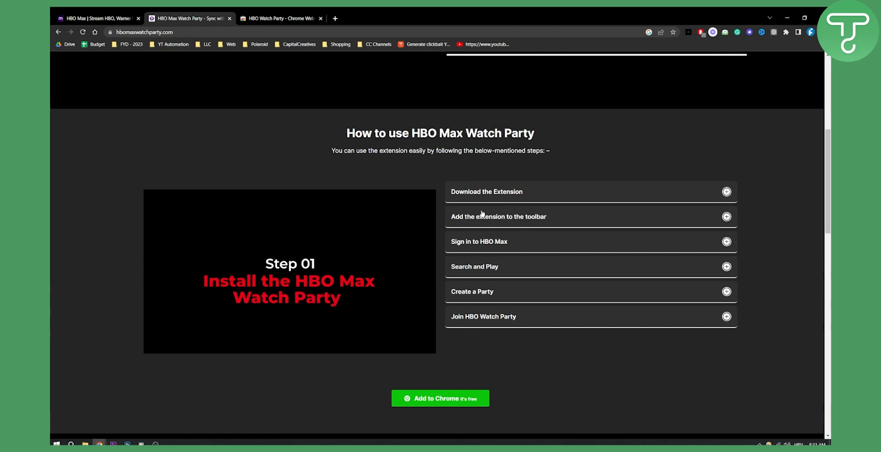
scroll("down", 3)
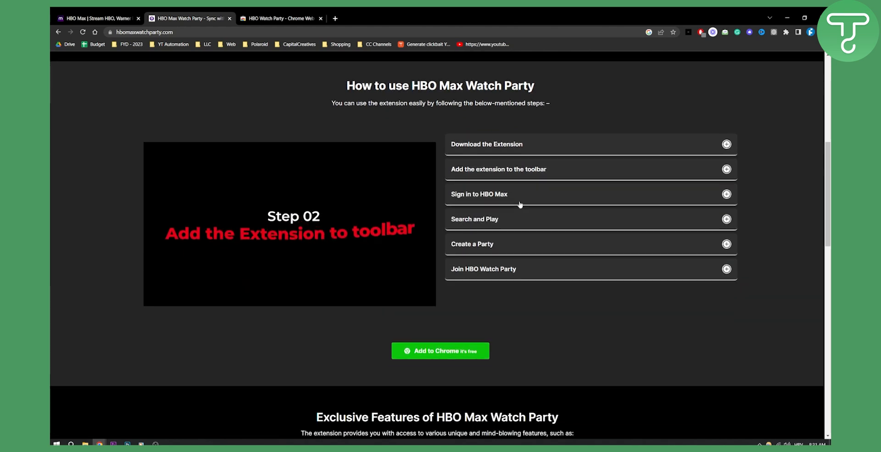
scroll("down", 3)
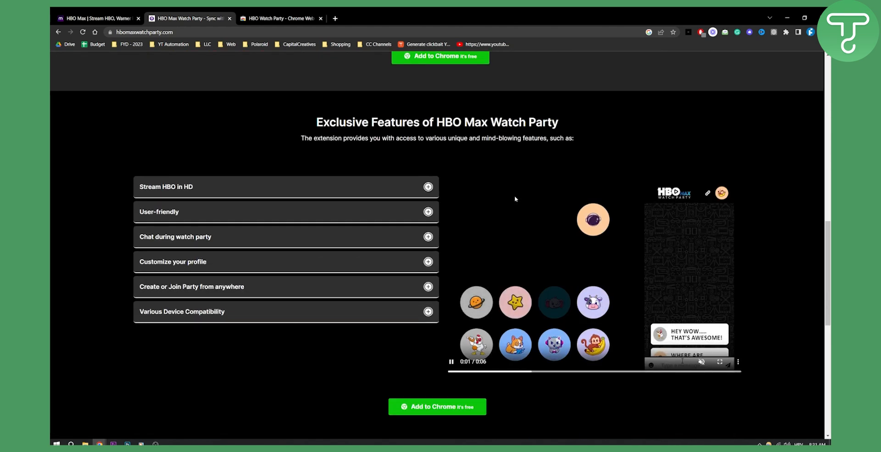